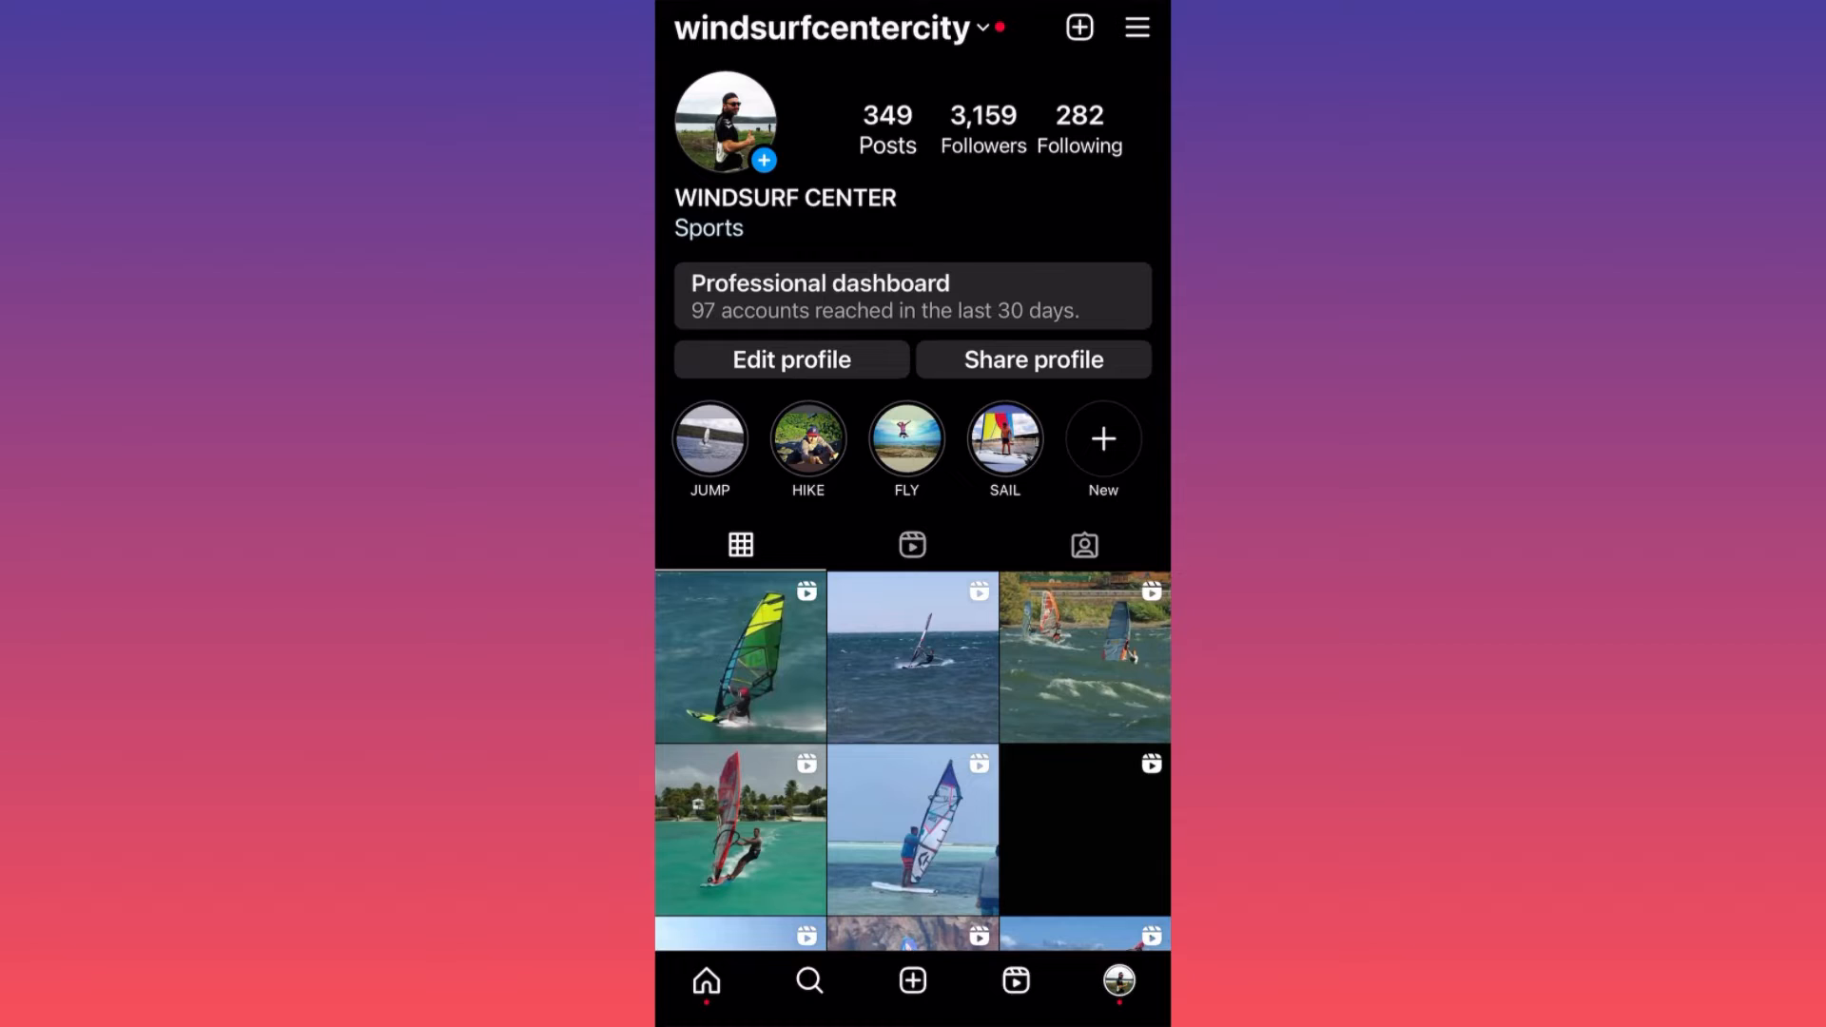
Step: Reveal the profile's options menu from the hamburger icon at the top right
click(1135, 27)
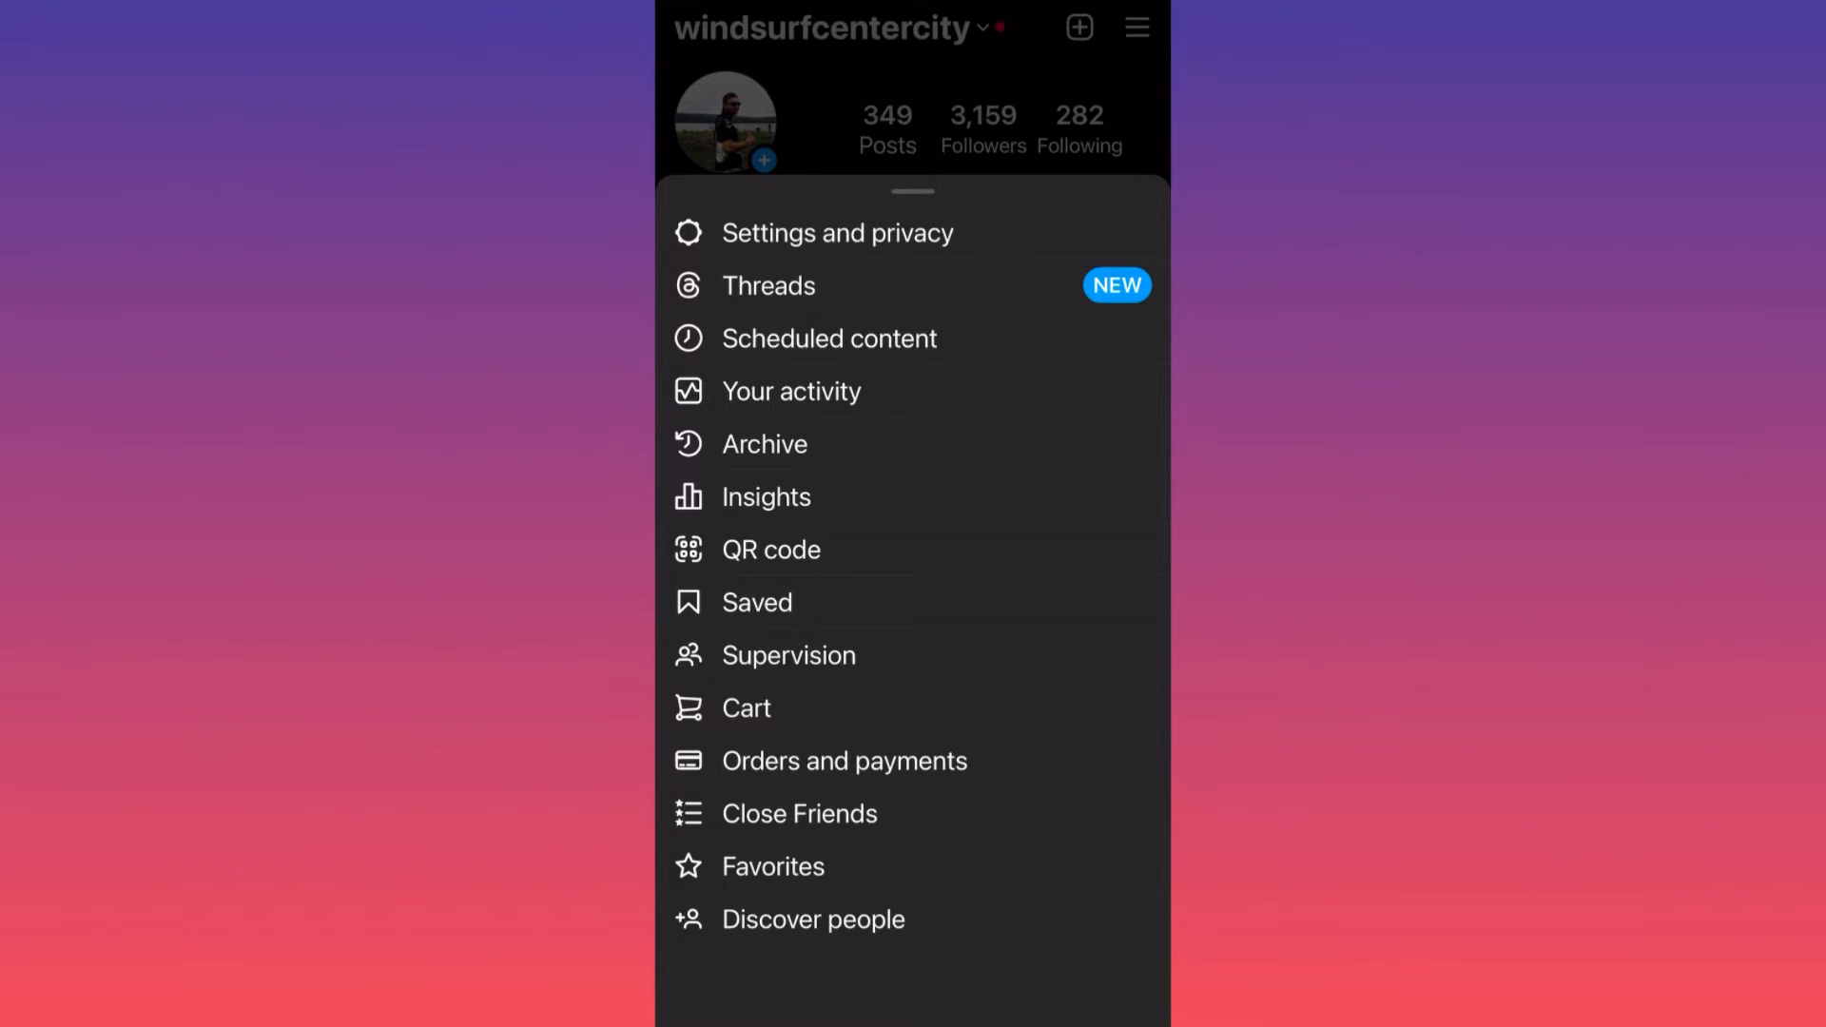
Step: From Settings and privacy, scroll to the Login section and choose Add account
click(836, 232)
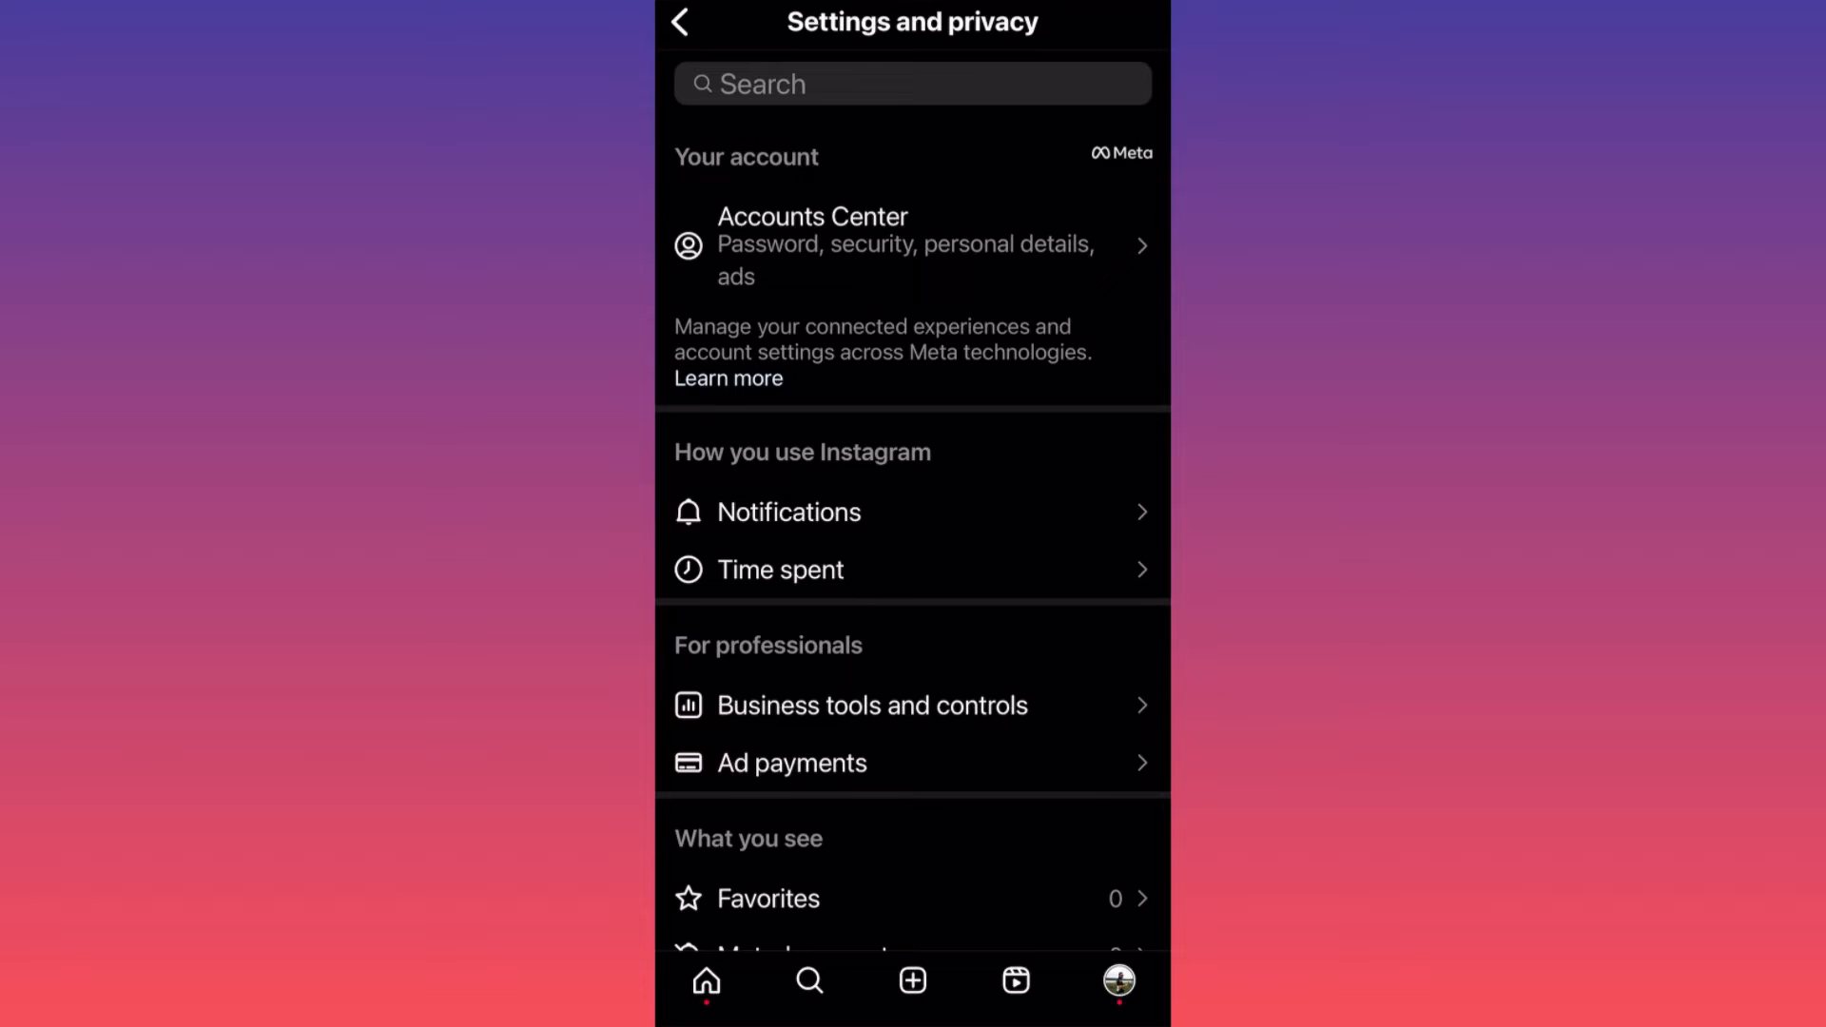
scroll(down, 3)
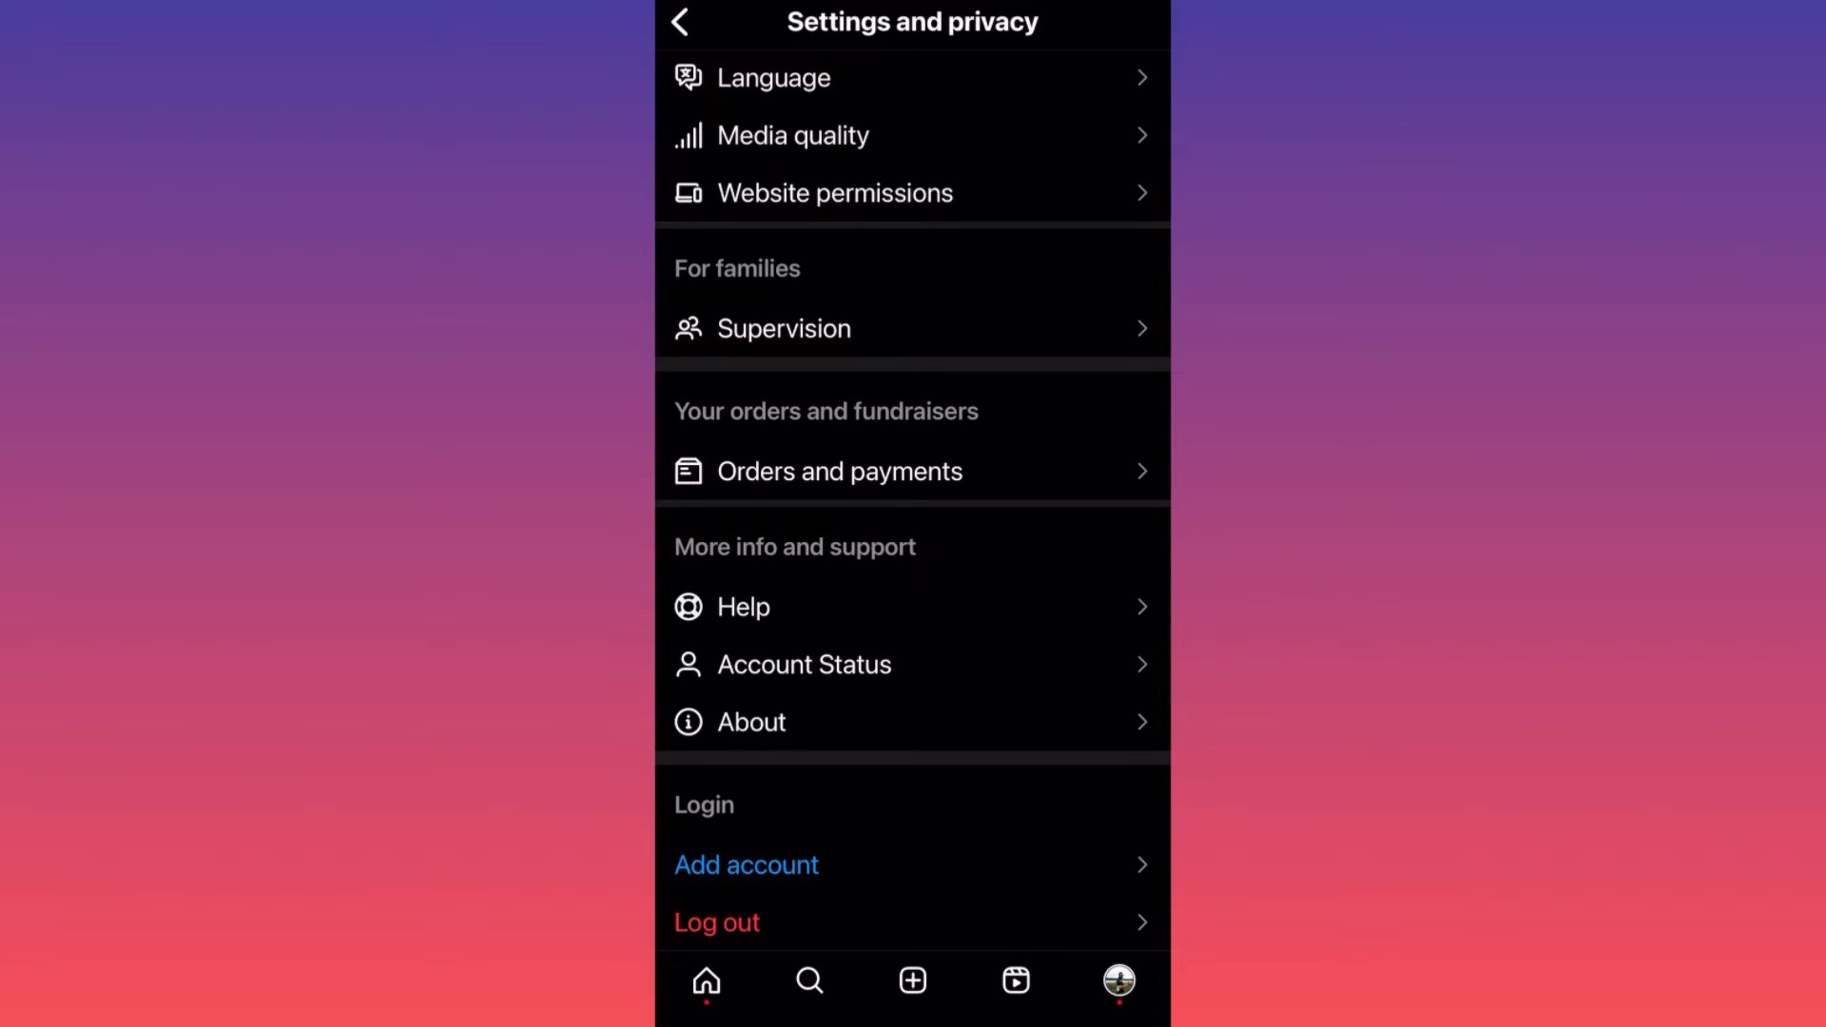
click(745, 864)
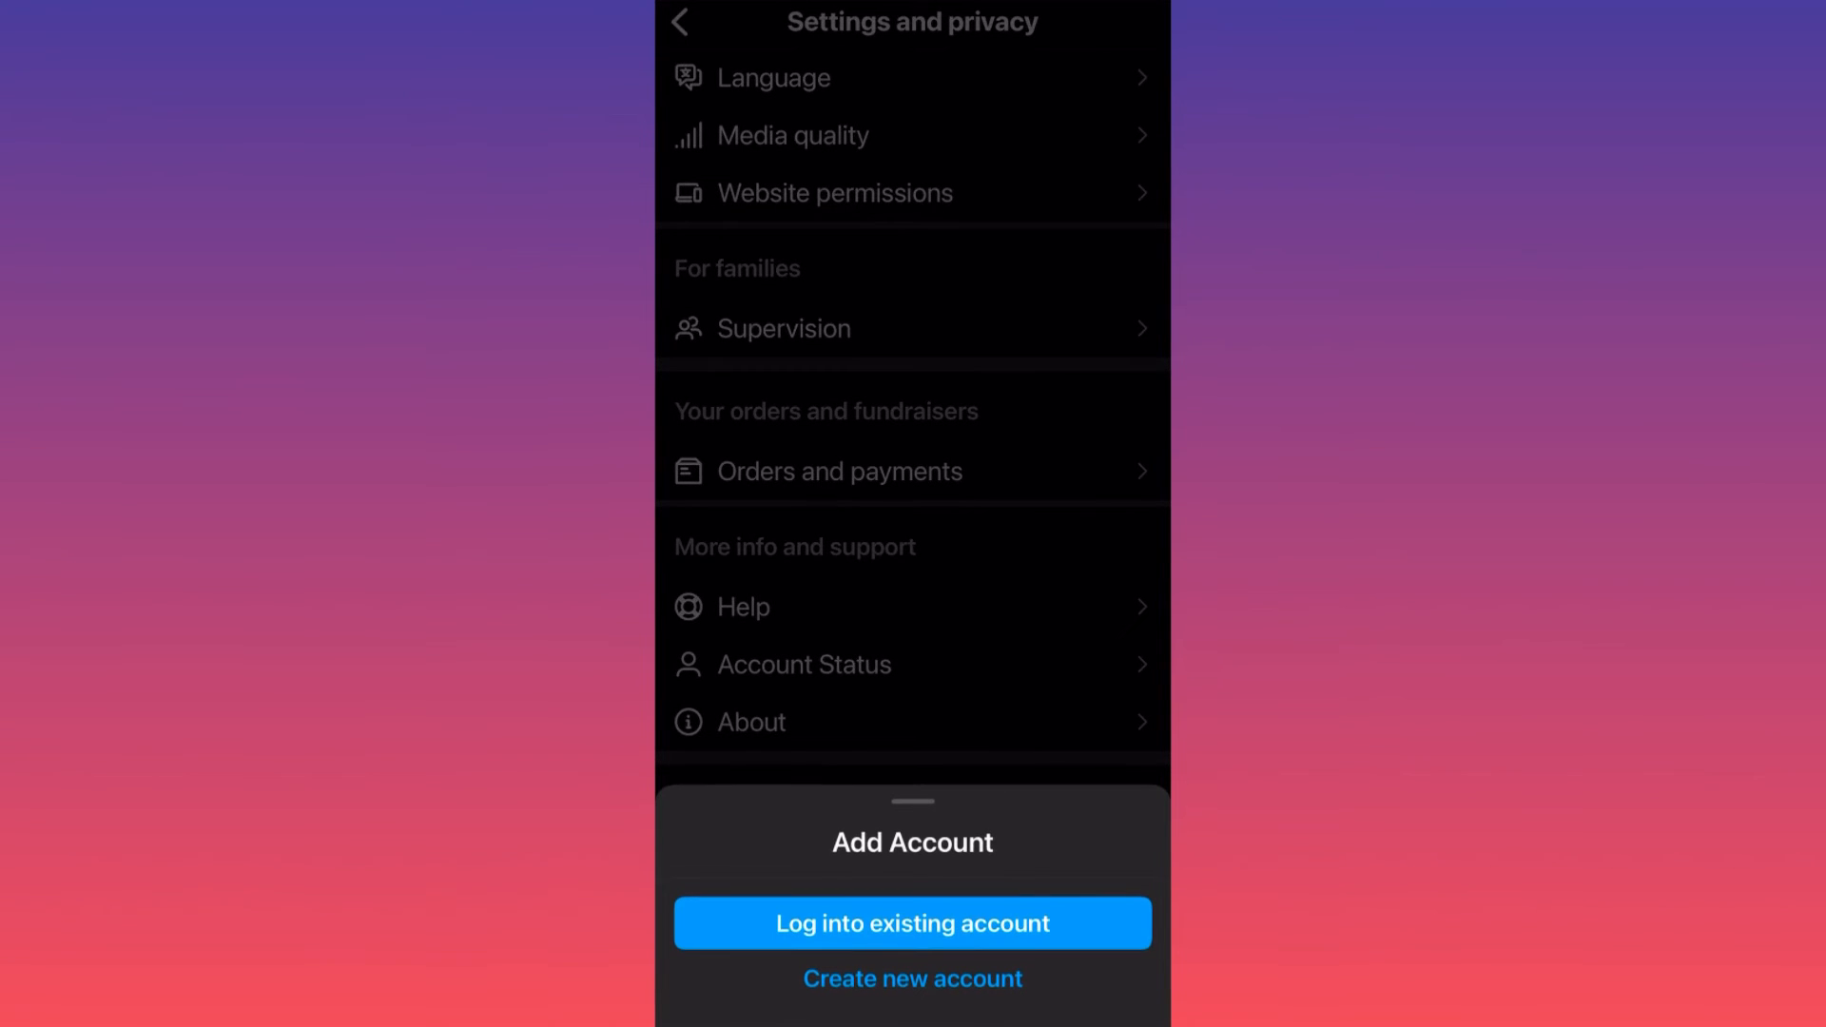